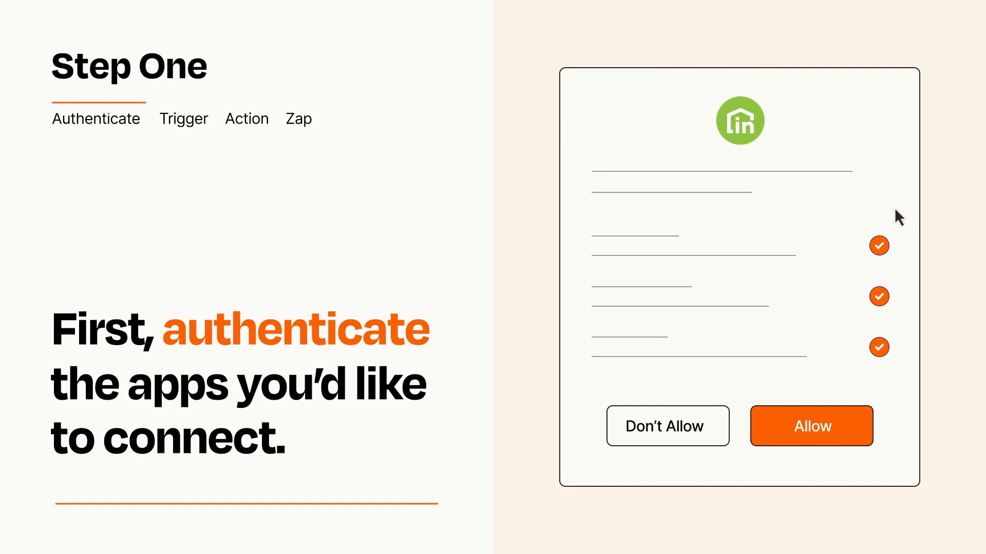
mouse_move(868, 460)
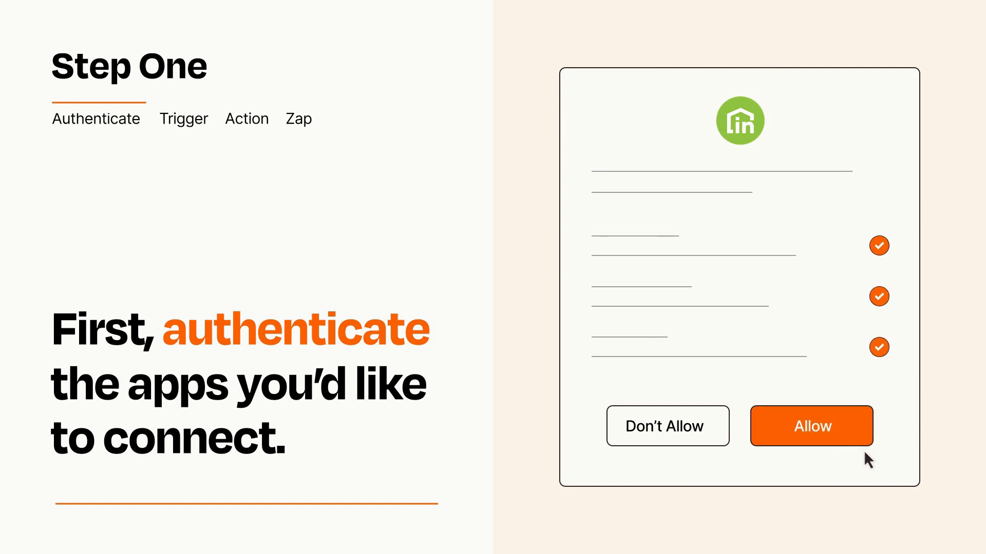
Allow the app access to the account in the authorization dialog
click(811, 427)
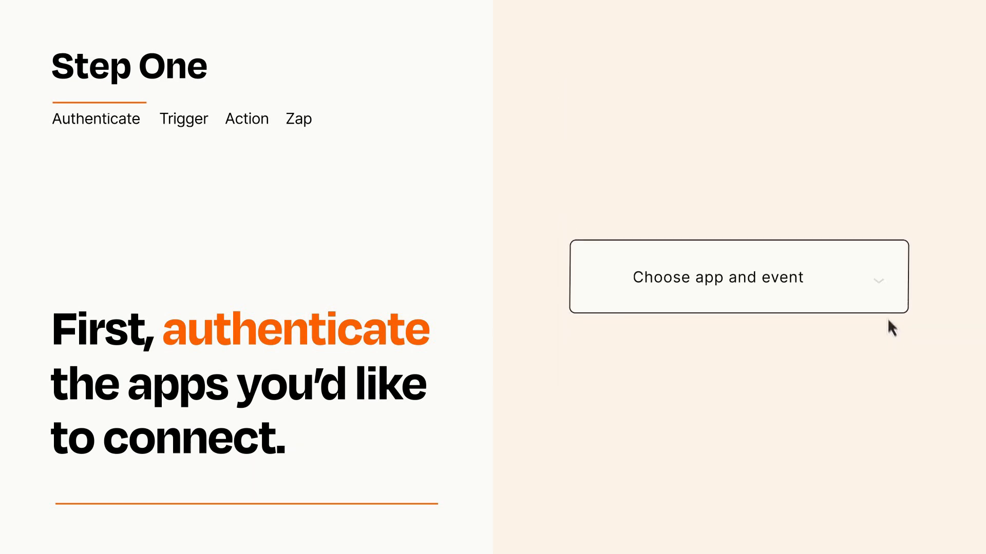
Choose Listings to Leads' New Lead event as the Zap's trigger
click(738, 277)
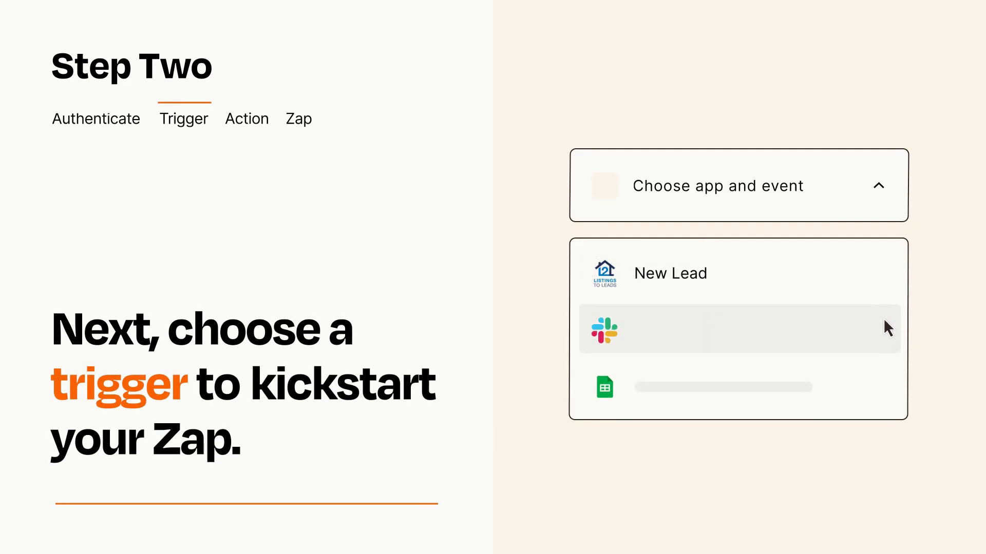
mouse_move(887, 391)
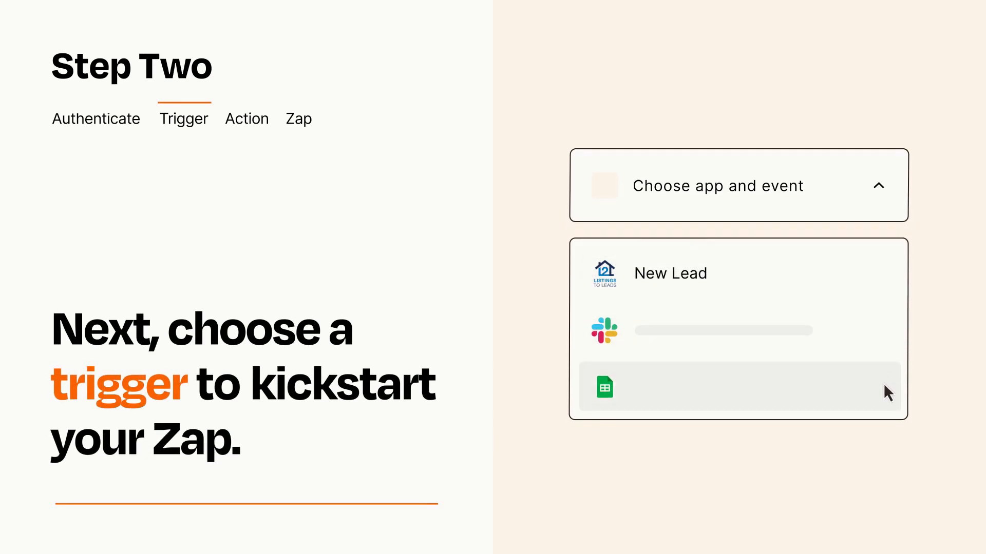
mouse_move(887, 279)
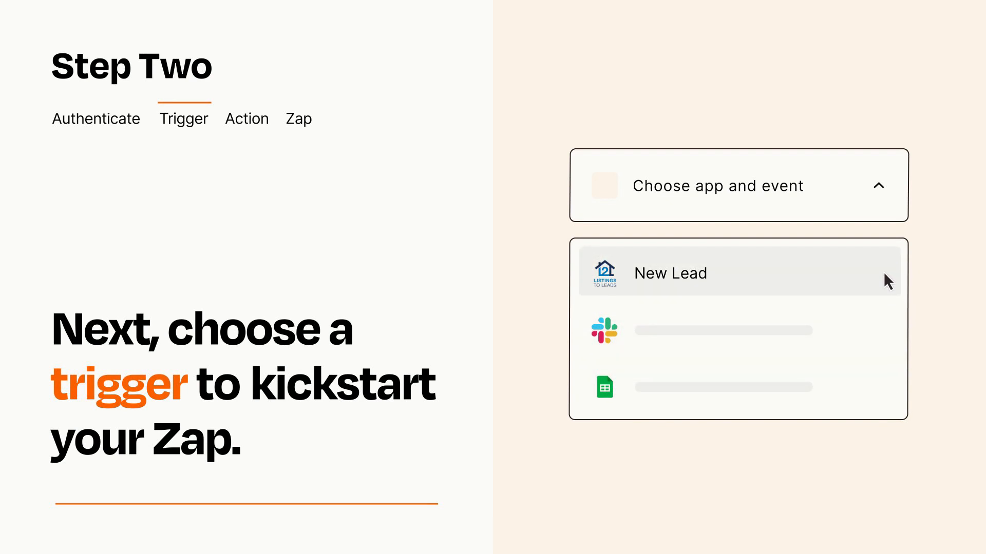
mouse_move(887, 285)
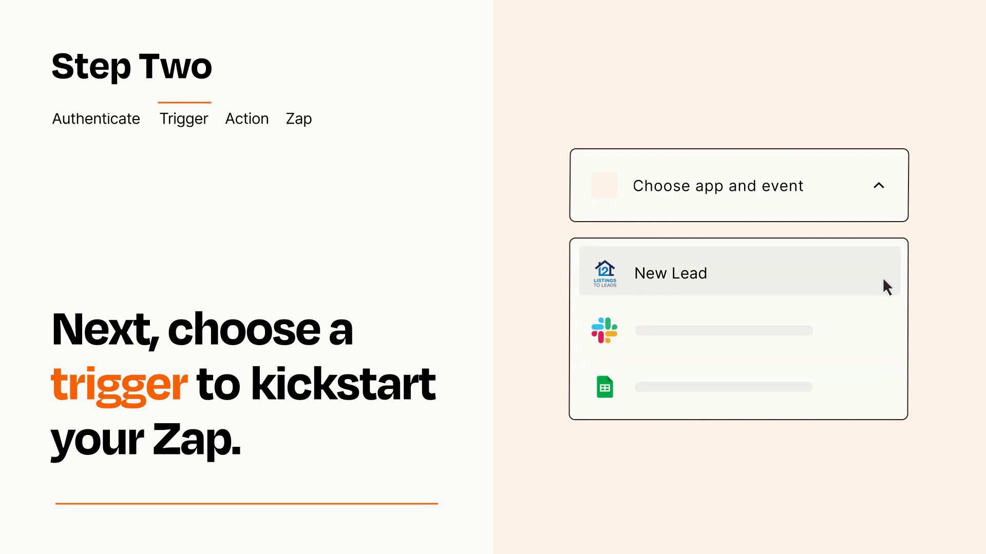
click(670, 274)
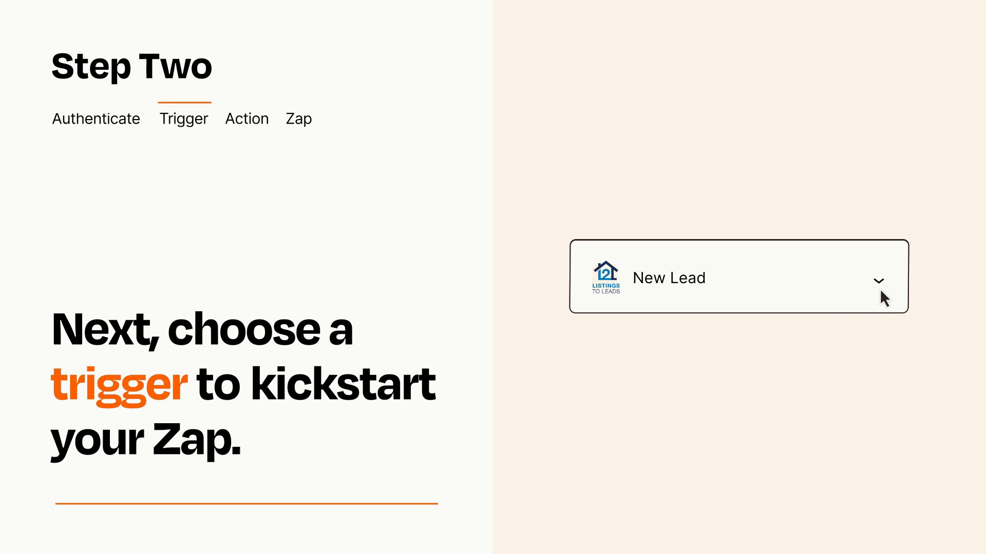
mouse_move(892, 295)
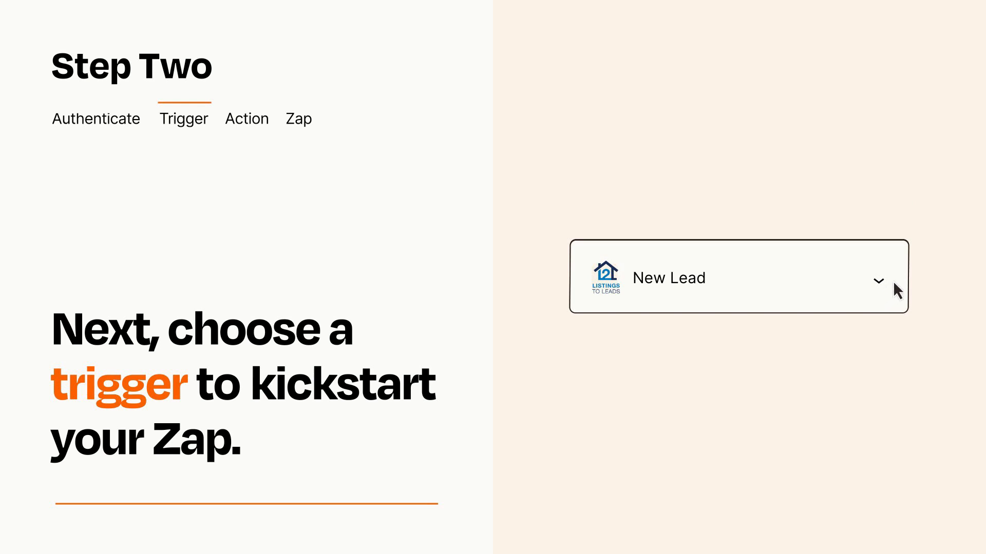
mouse_move(894, 284)
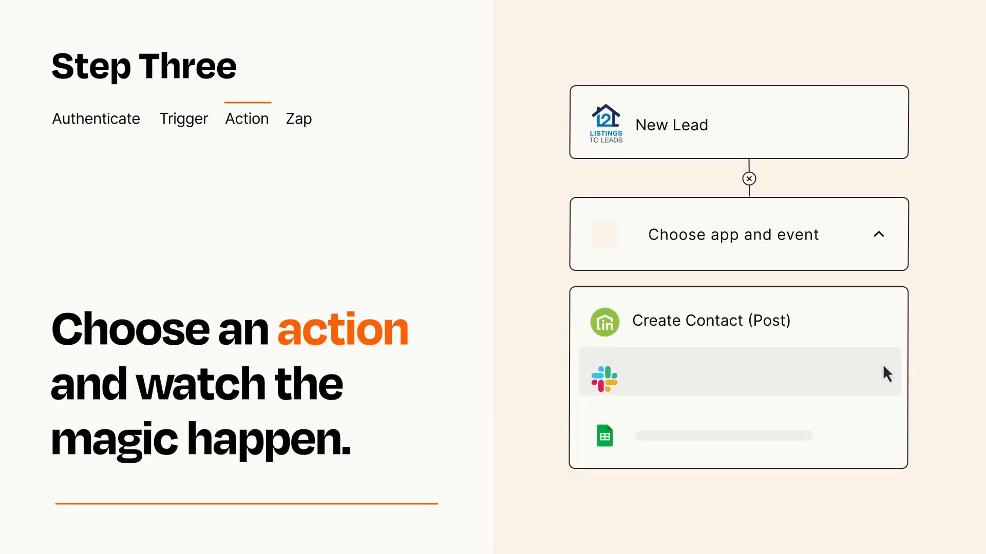
mouse_move(887, 440)
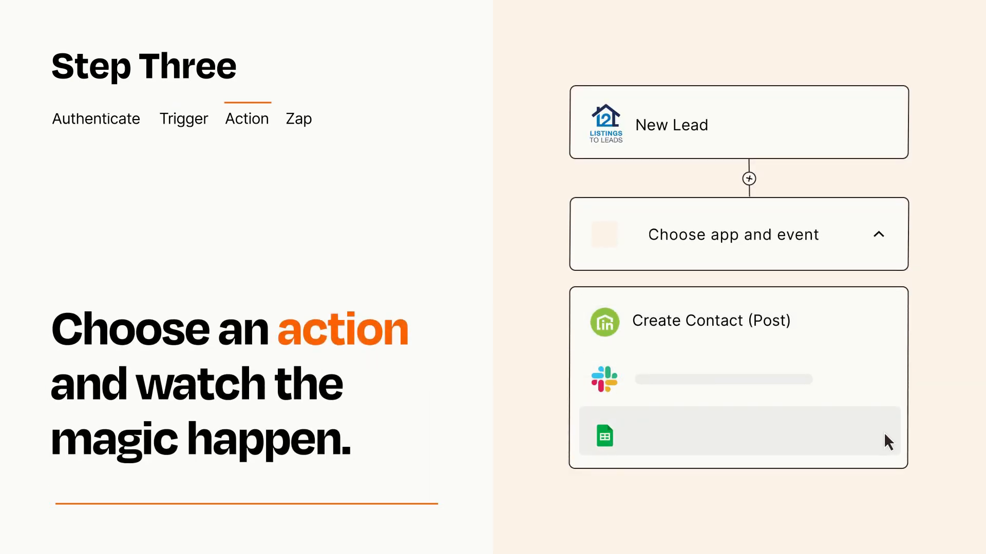
mouse_move(887, 334)
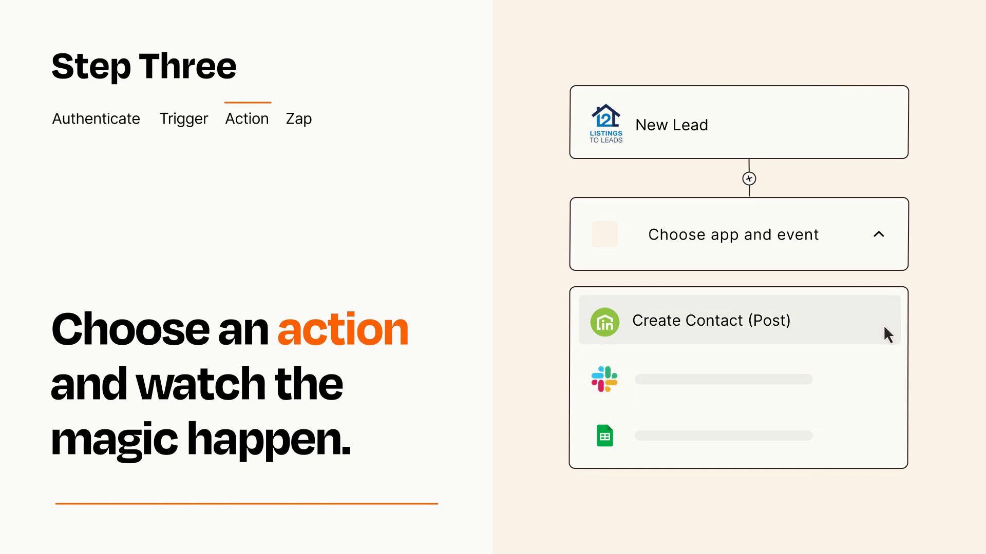
Choose Create Contact (Post) as the action after New Lead
click(710, 320)
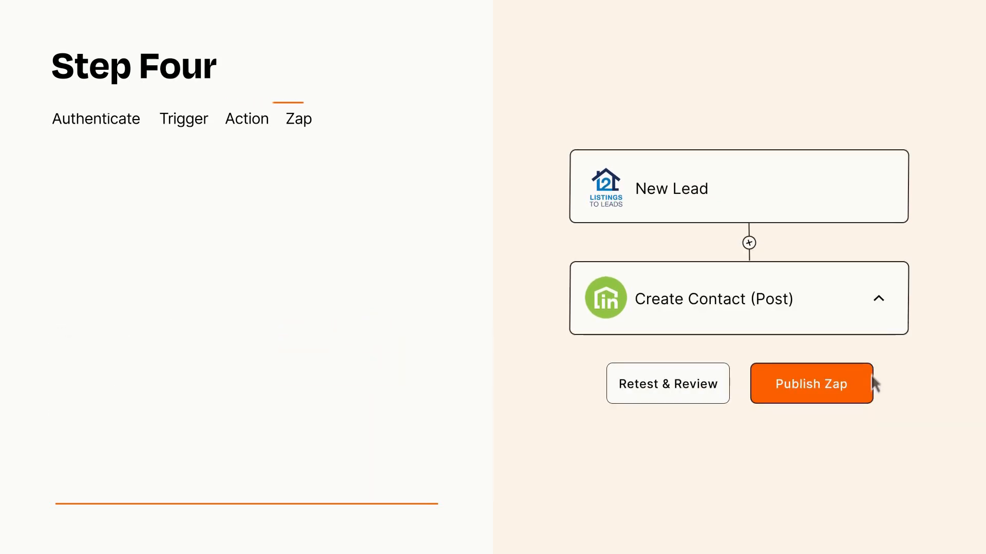
Publish the New Lead to Create Contact (Post) Zap
click(812, 383)
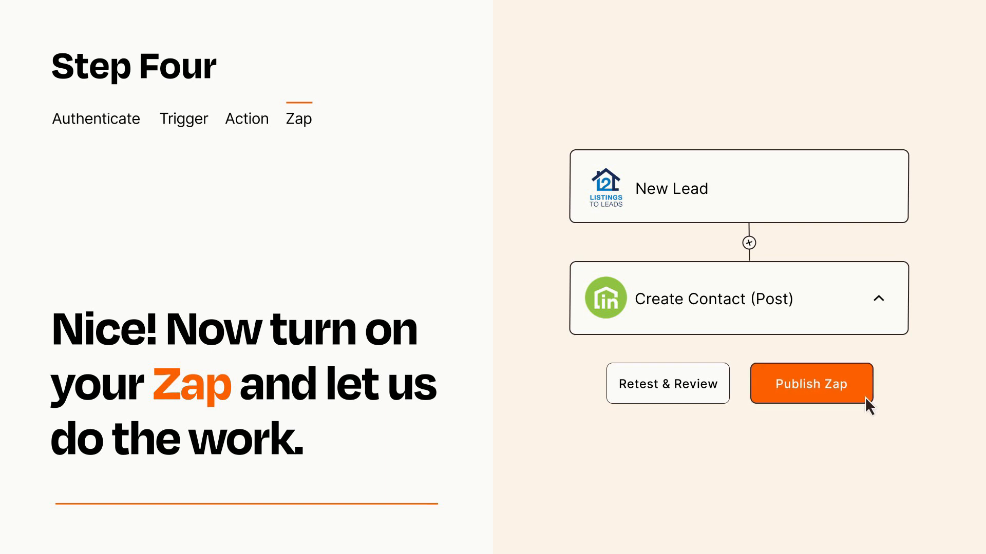
click(811, 383)
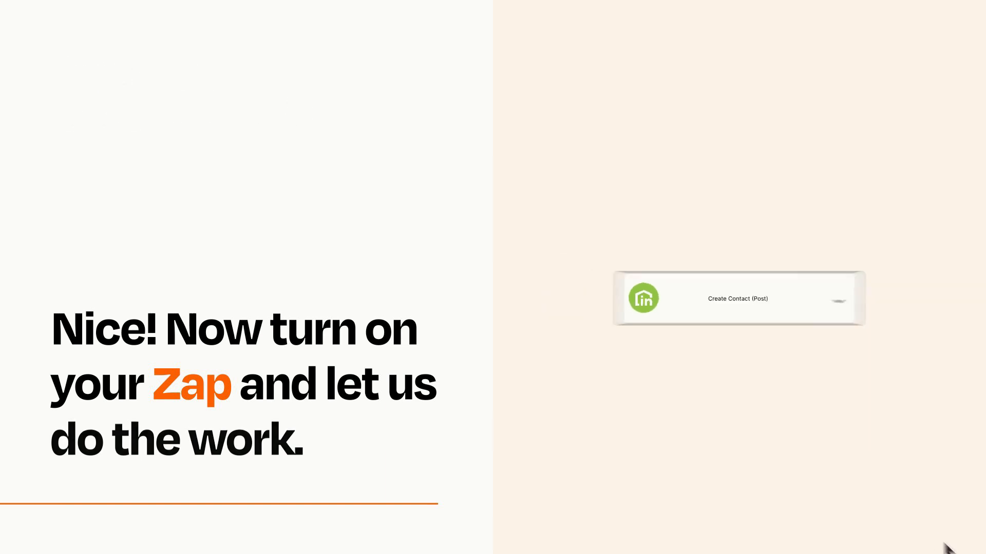